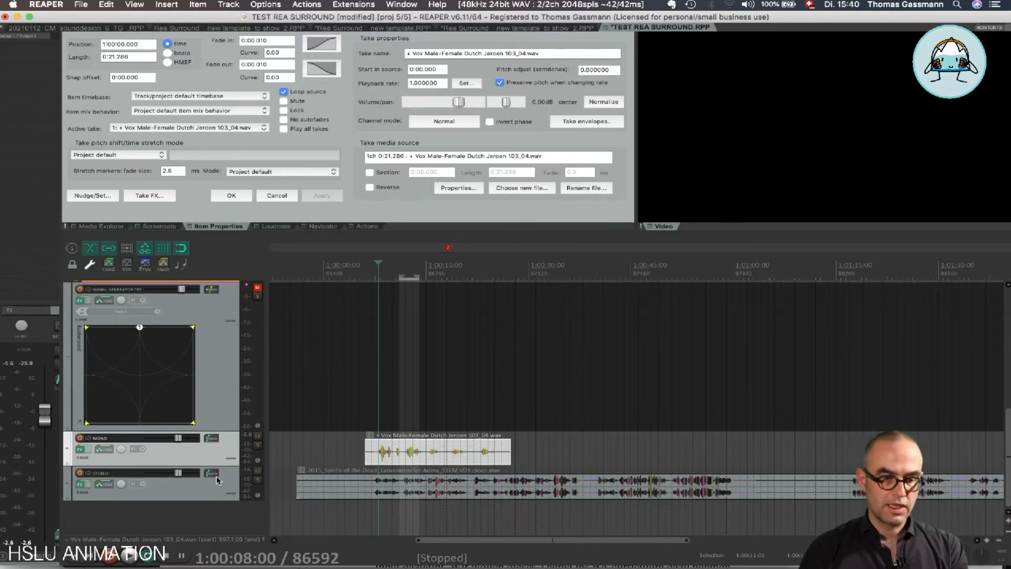
- Turn off the MONO track's master send and set its send volume to +0.00 dB
{"action": "left_click", "coordinate": [212, 440]}
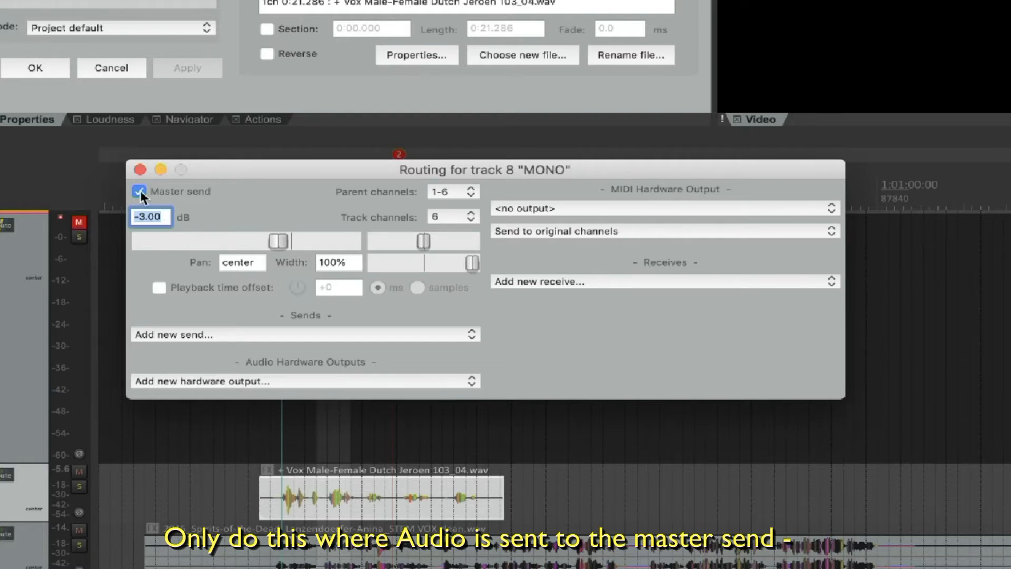
{"action": "left_click", "coordinate": [139, 192]}
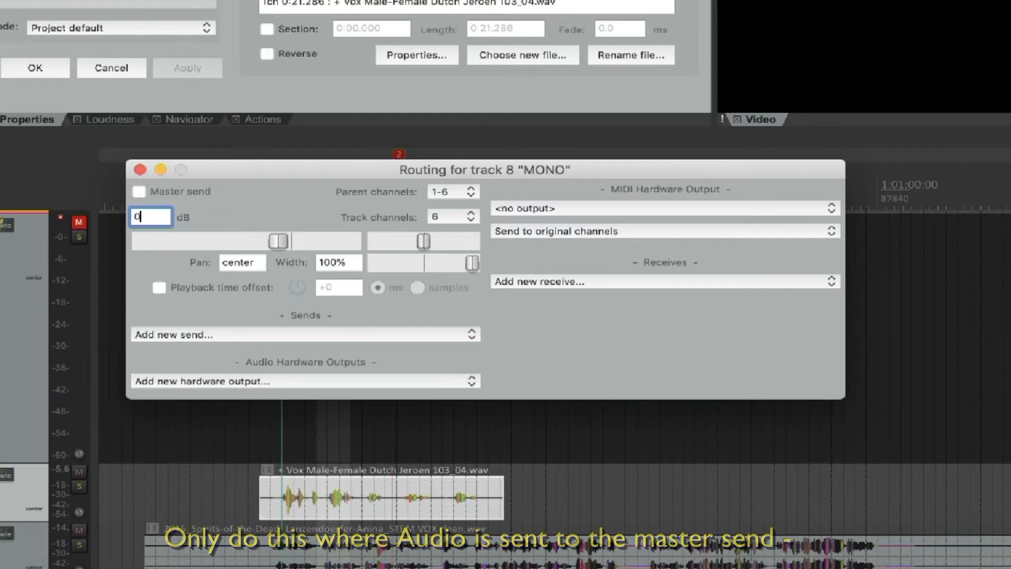
{"action": "type", "text": "+0.00"}
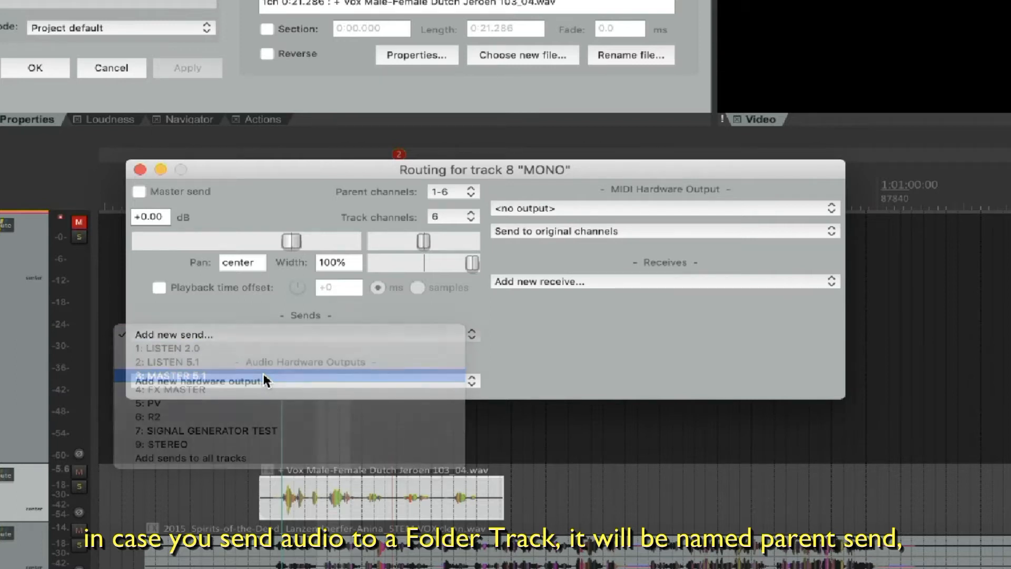
- Add a six-channel 1–6 send from the MONO track to MASTER 5.1
{"action": "left_click", "coordinate": [170, 376]}
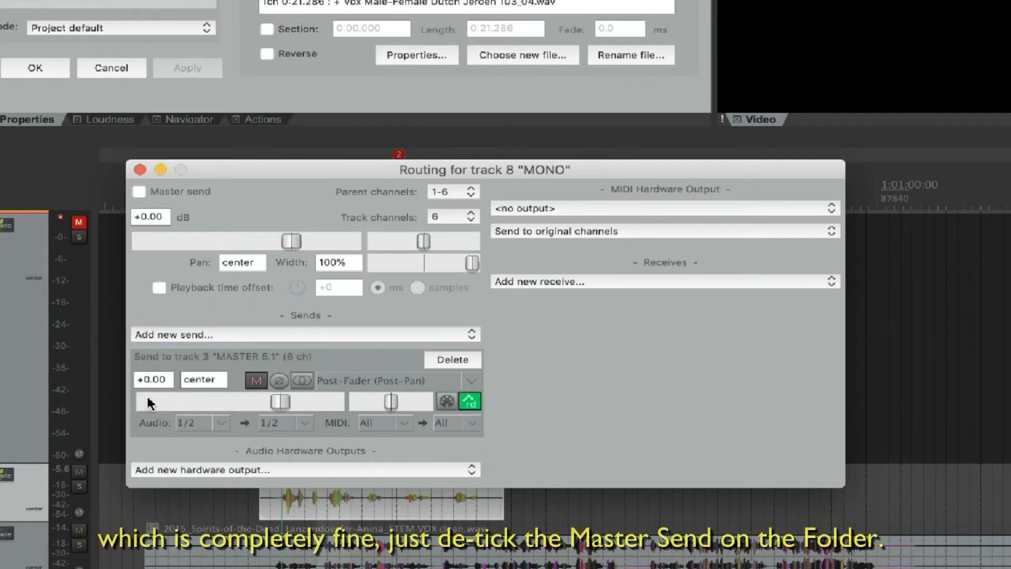
{"action": "mouse_move", "coordinate": [298, 398]}
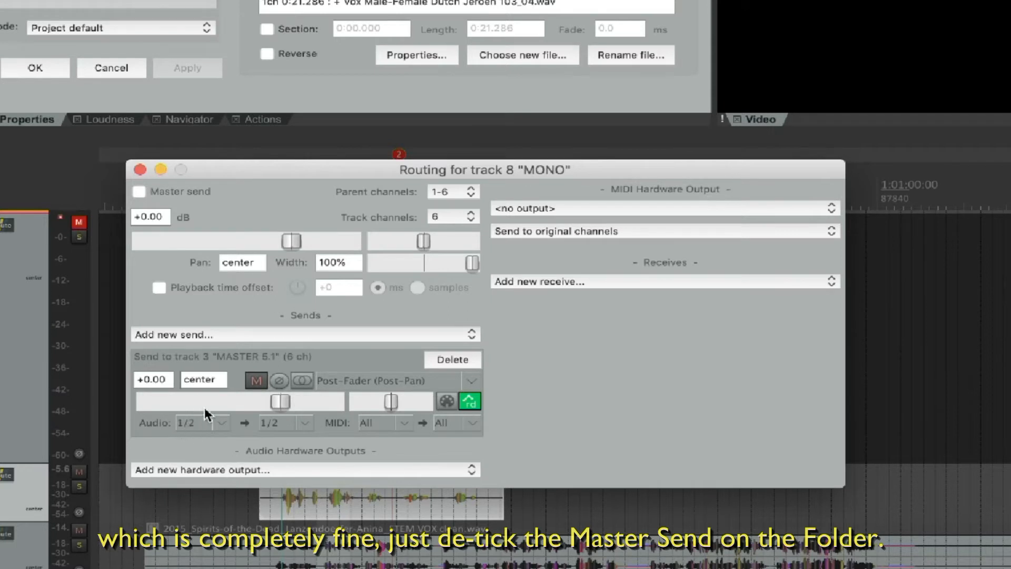
{"action": "left_click", "coordinate": [220, 423]}
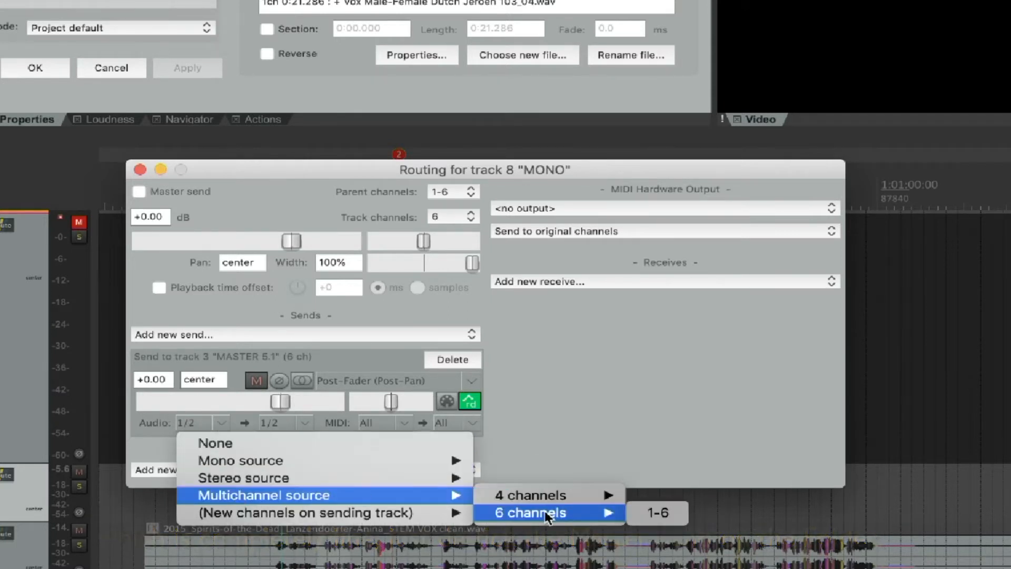
{"action": "left_click", "coordinate": [655, 512]}
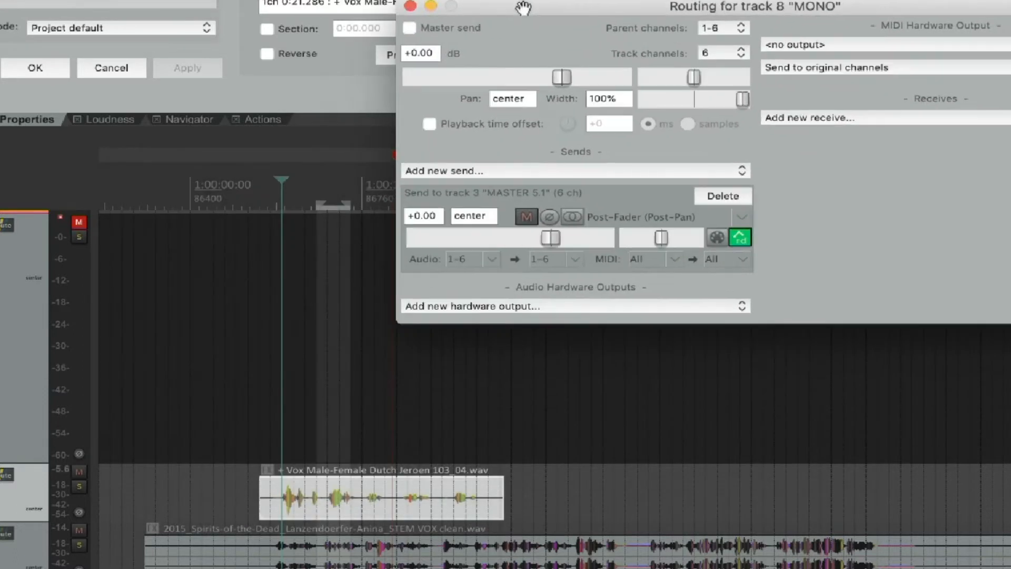
{"action": "mouse_move", "coordinate": [363, 241]}
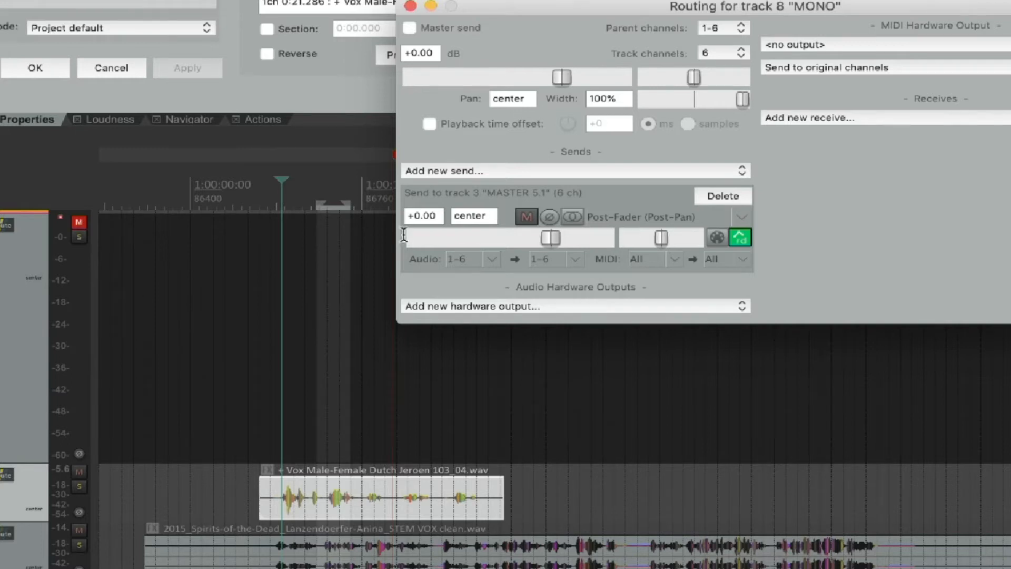
{"action": "mouse_move", "coordinate": [674, 85]}
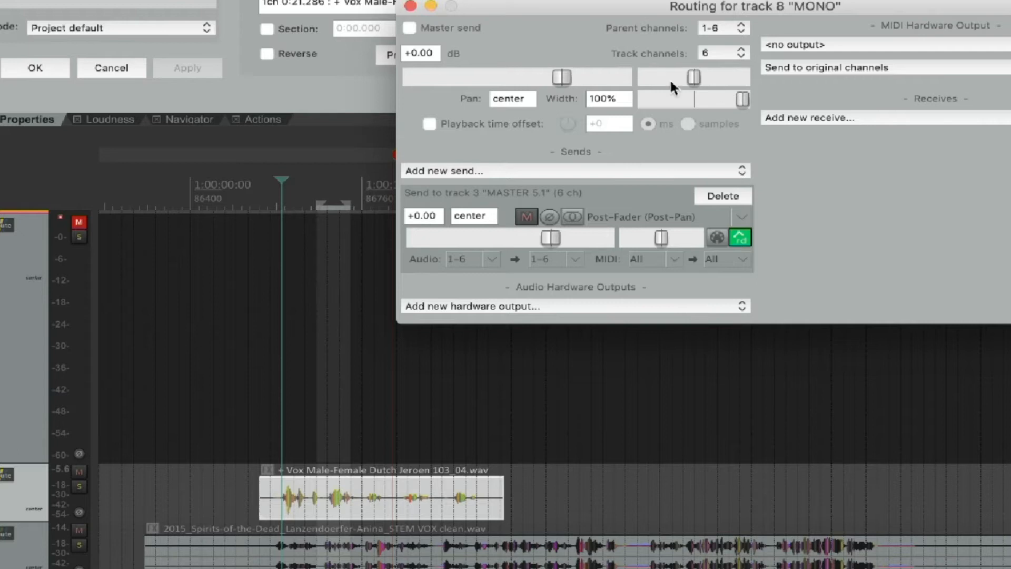
{"action": "mouse_move", "coordinate": [695, 11]}
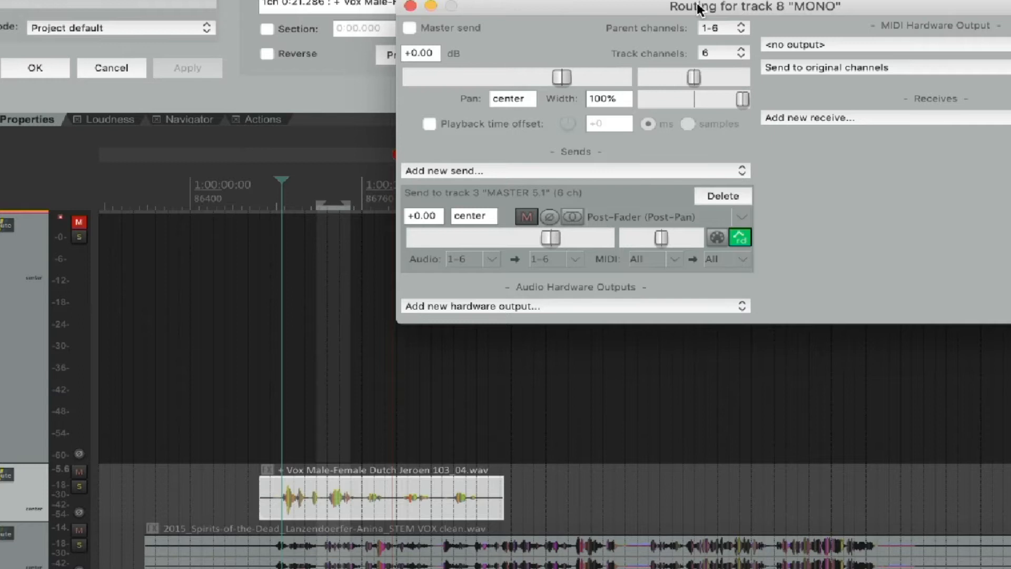
{"action": "mouse_move", "coordinate": [772, 128]}
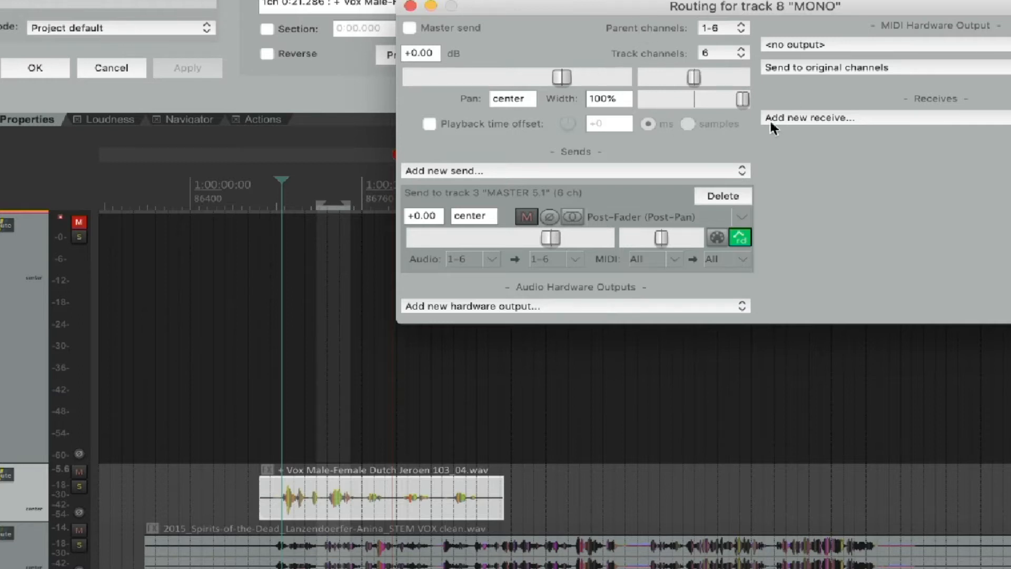
{"action": "mouse_move", "coordinate": [721, 119]}
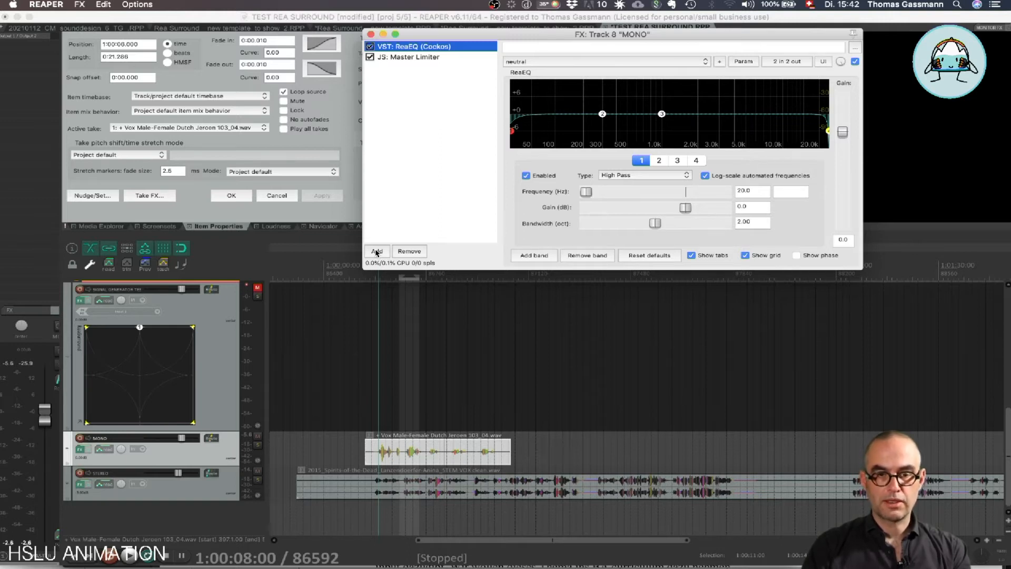
- Add ReaSurround as a third effect on the MONO track after ReaEQ and the limiter
{"action": "left_click", "coordinate": [377, 250]}
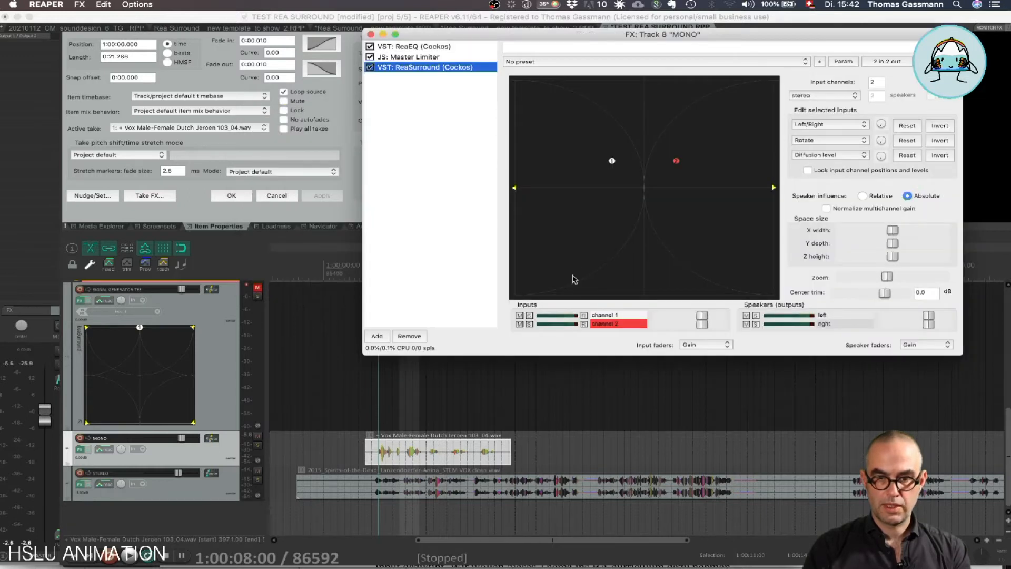
{"action": "mouse_move", "coordinate": [584, 62]}
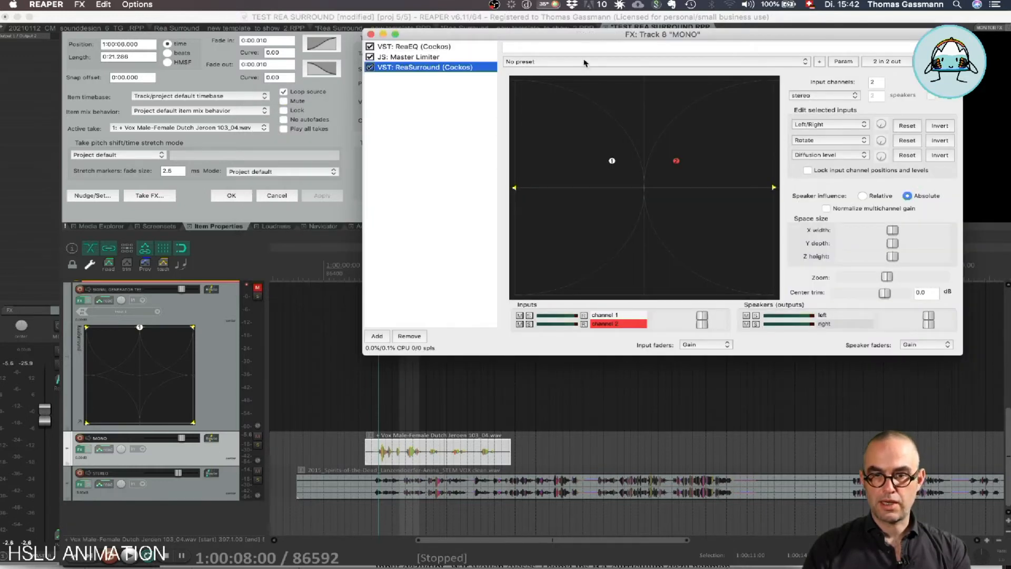
- Load the REASURR 1-6 preset on the MONO track's ReaSurround and move the FX window right
{"action": "left_click", "coordinate": [654, 61]}
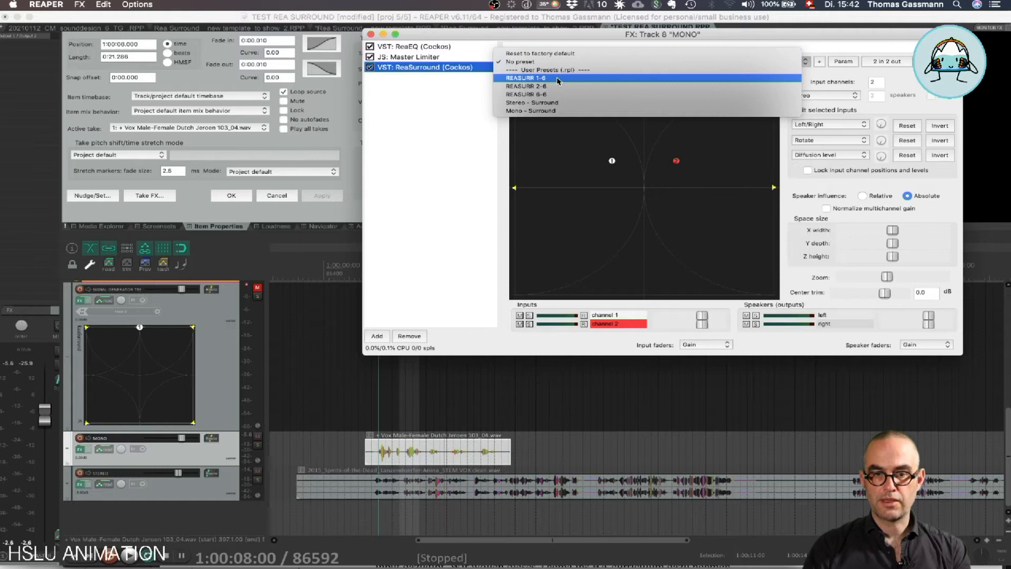
{"action": "left_click", "coordinate": [527, 76]}
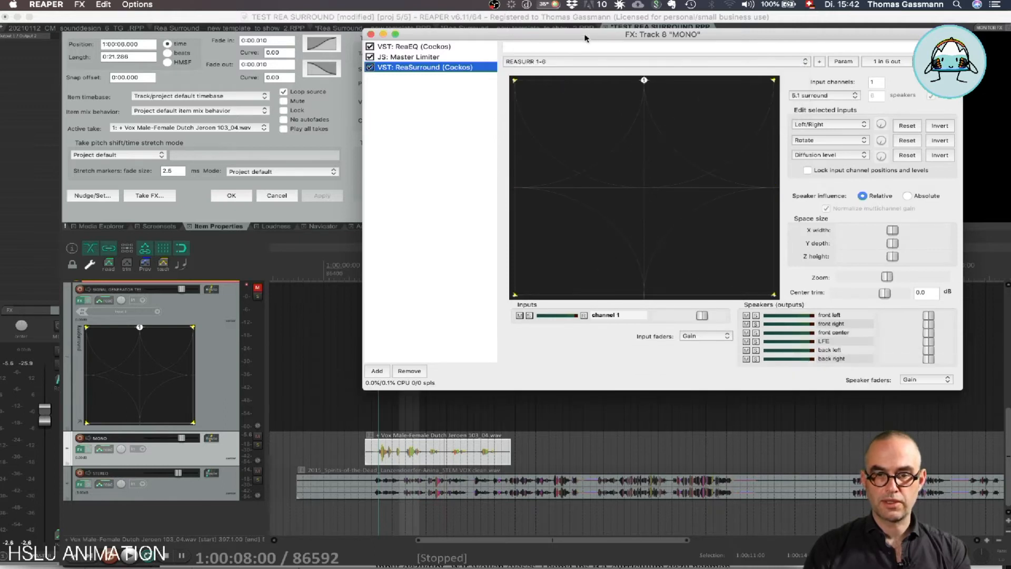
{"action": "left_click_drag", "start_coordinate": [584, 33], "coordinate": [713, 30]}
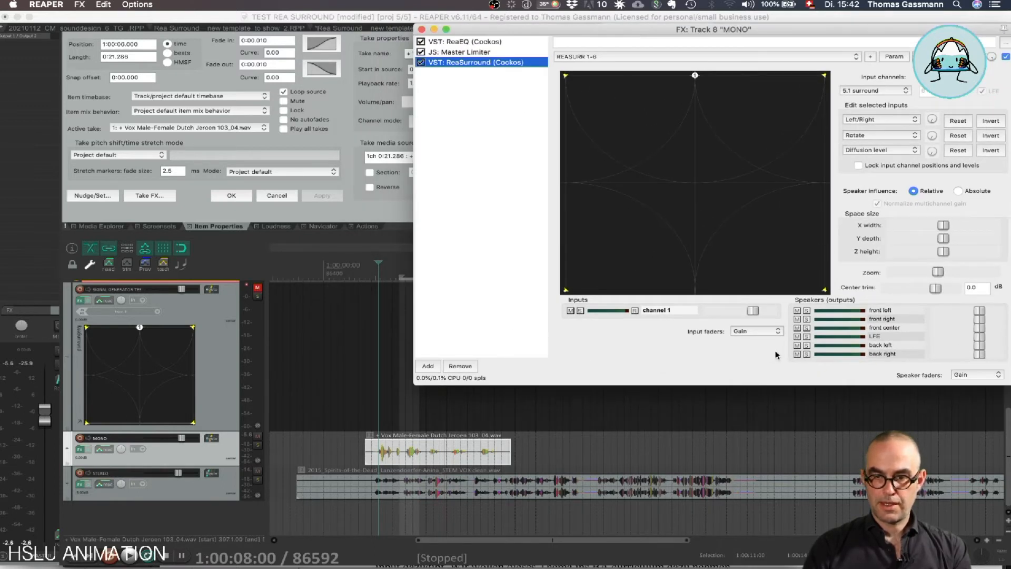
{"action": "mouse_move", "coordinate": [258, 448]}
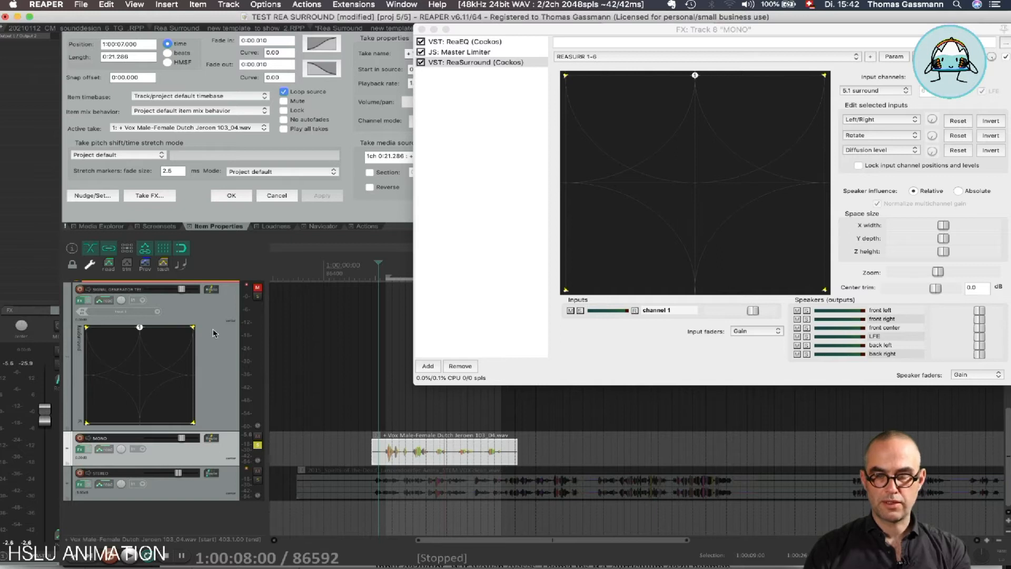
{"action": "mouse_move", "coordinate": [656, 110]}
{"action": "type", "text": "rea su"}
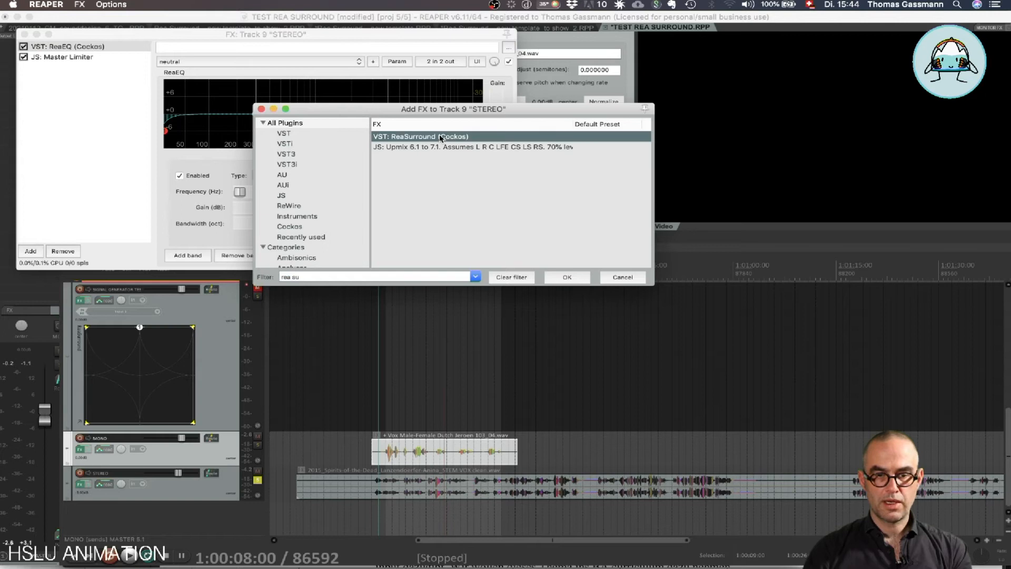
- Add ReaSurround to the STEREO track and load the REASURR 2-6 preset
{"action": "left_click", "coordinate": [567, 277]}
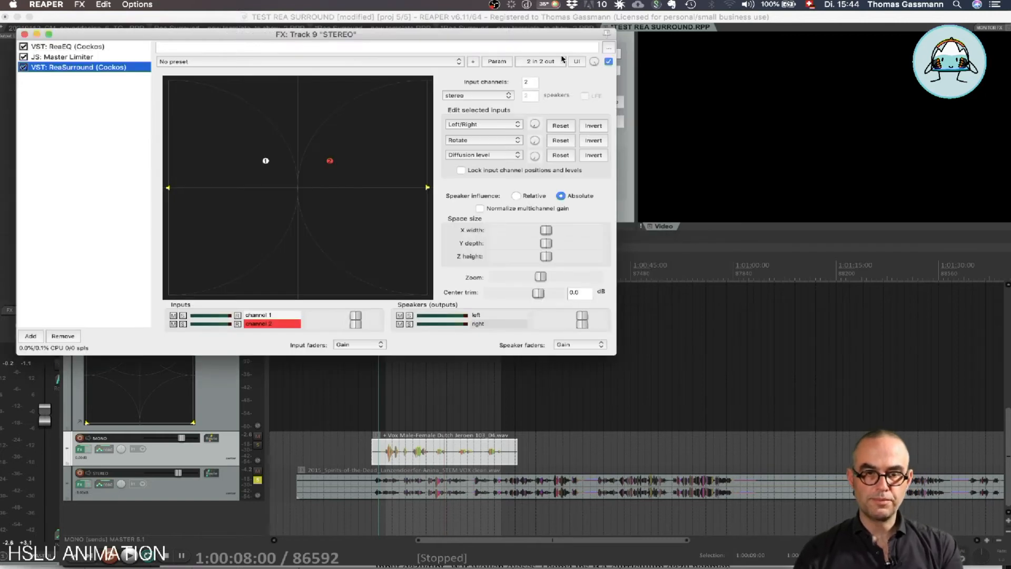
{"action": "left_click", "coordinate": [310, 61]}
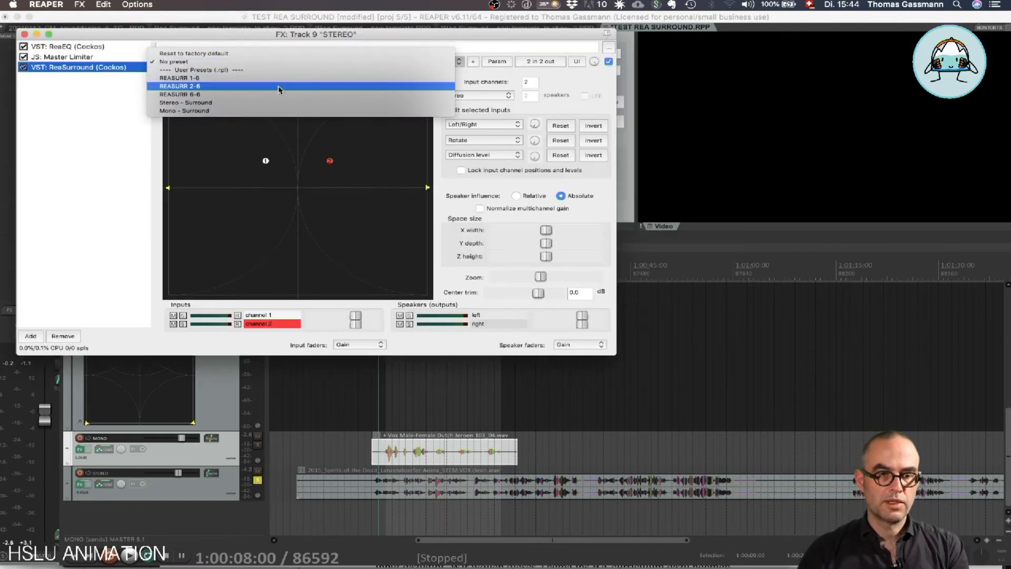
{"action": "left_click", "coordinate": [179, 85]}
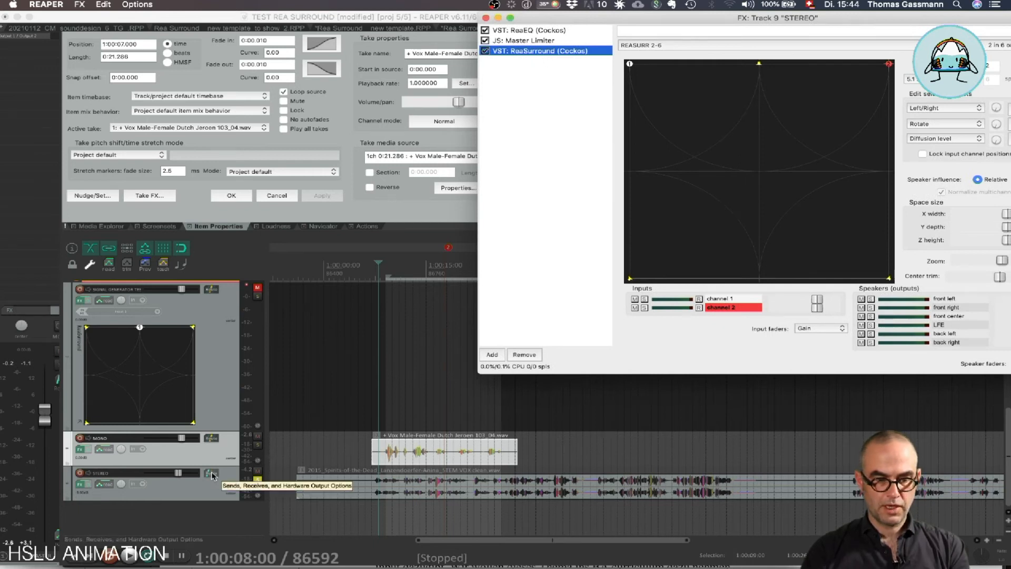
- Add a send from the STEREO track to the MASTER 5.1 bus
{"action": "left_click", "coordinate": [211, 475]}
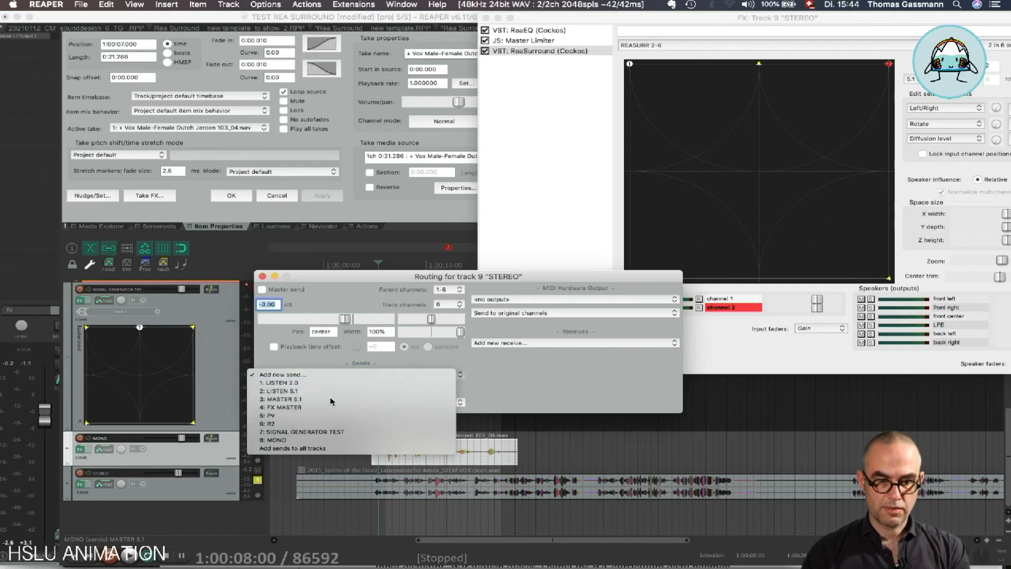
{"action": "left_click", "coordinate": [282, 399]}
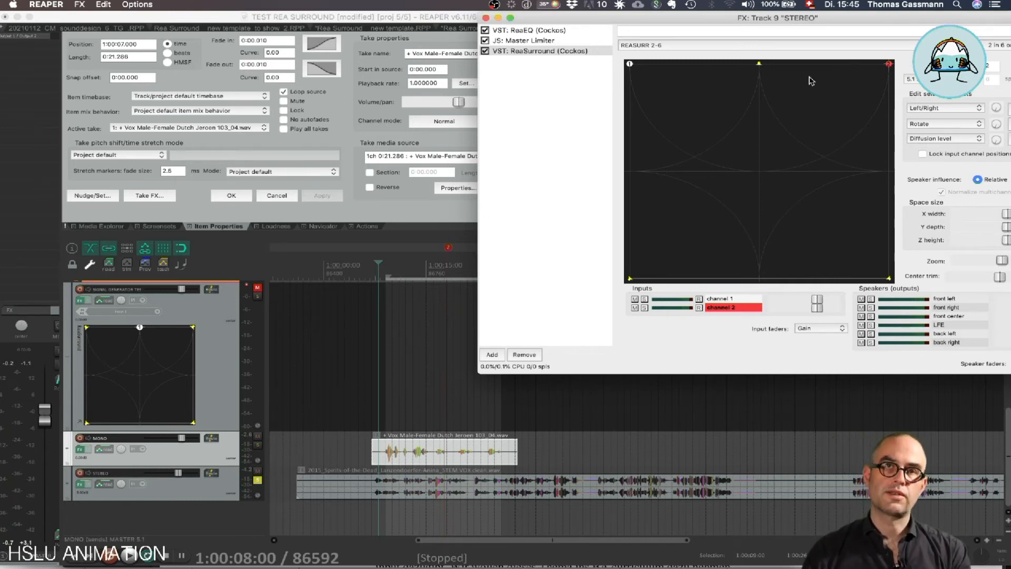
{"action": "mouse_move", "coordinate": [645, 69]}
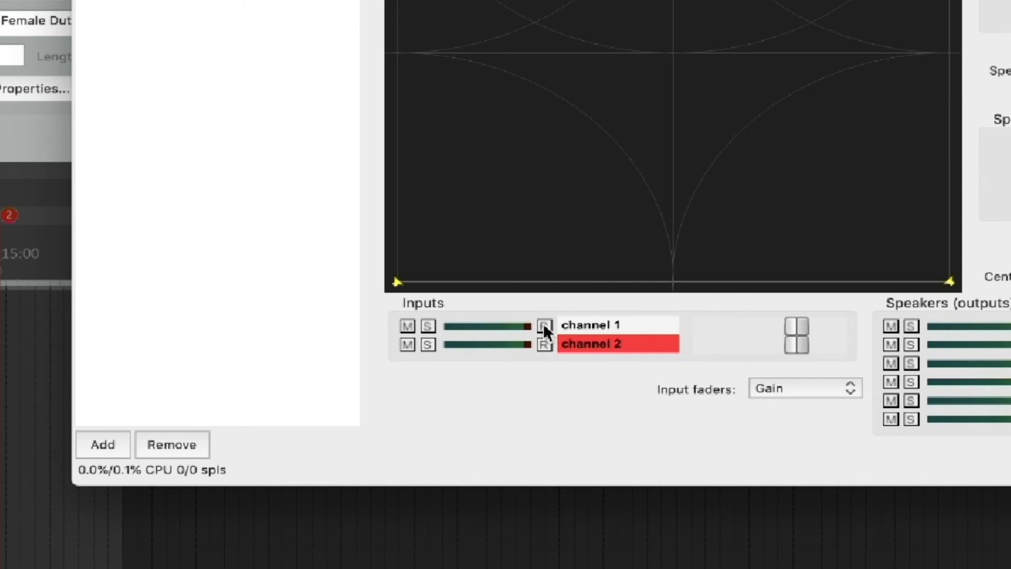
{"action": "left_click", "coordinate": [544, 325]}
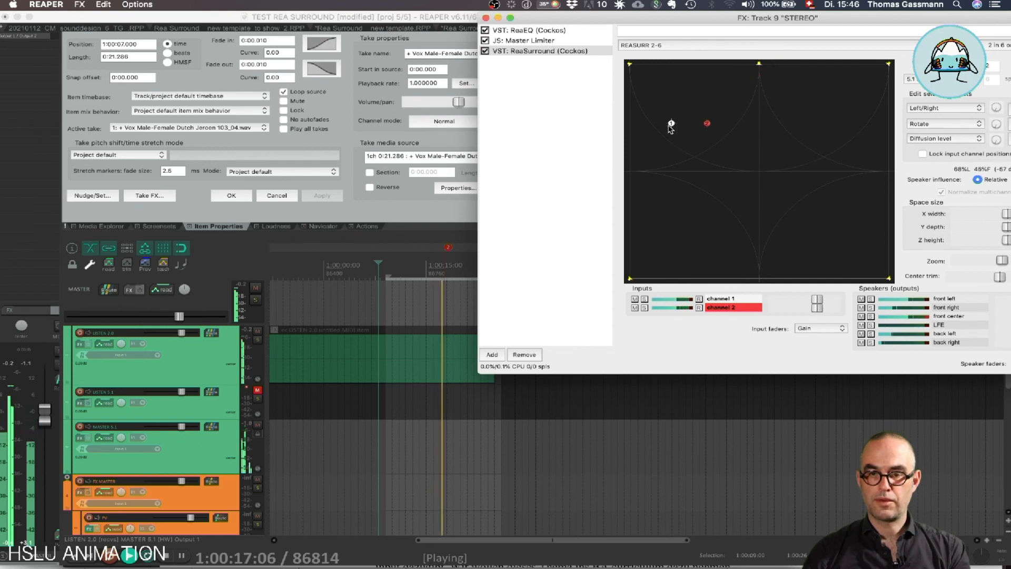
- Pan the stereo voice right, then front centre, then over to the left during playback
{"action": "left_click_drag", "start_coordinate": [671, 123], "coordinate": [677, 246]}
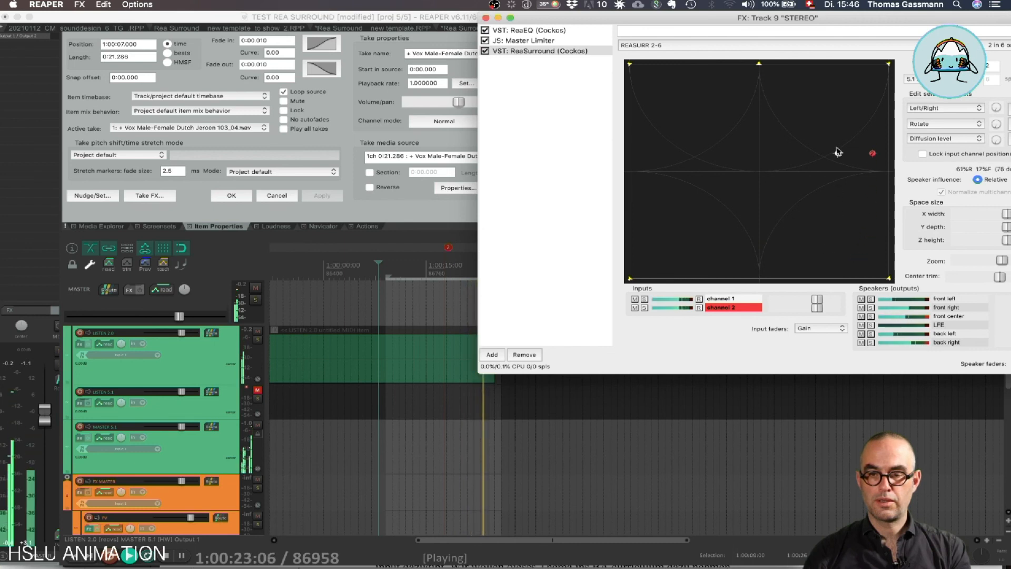
{"action": "left_click_drag", "start_coordinate": [873, 154], "coordinate": [777, 69]}
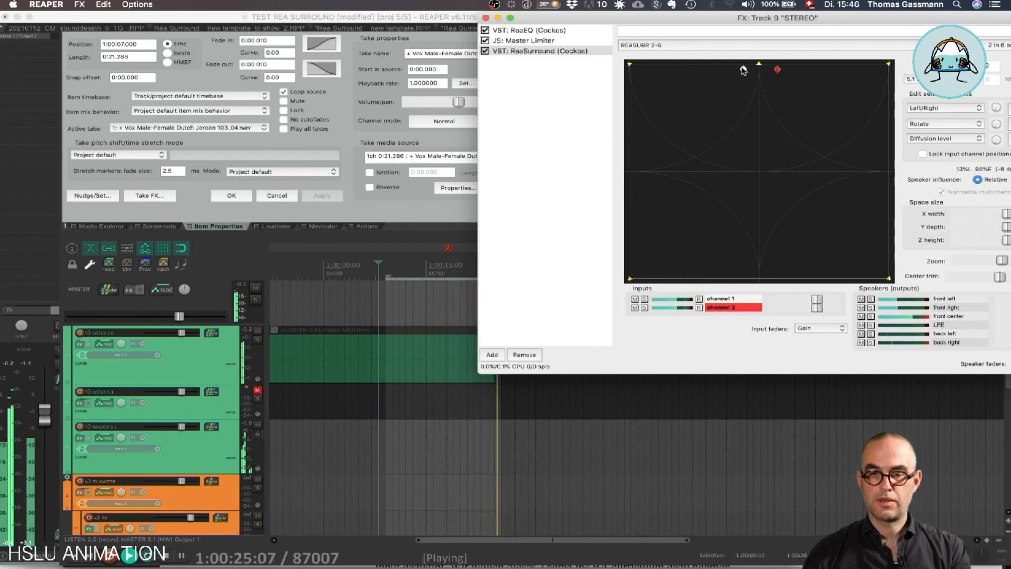
{"action": "left_click_drag", "start_coordinate": [777, 70], "coordinate": [677, 205]}
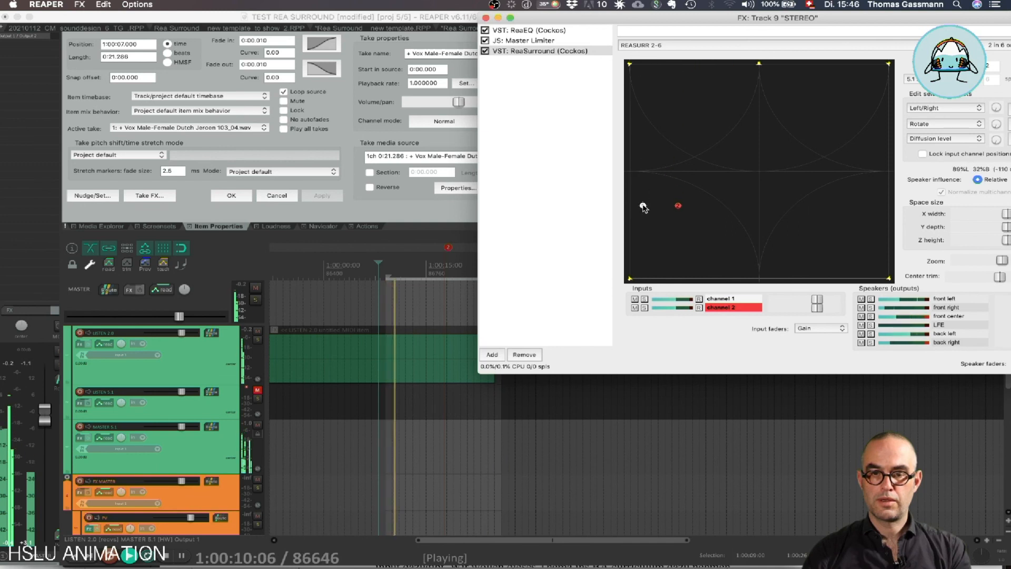